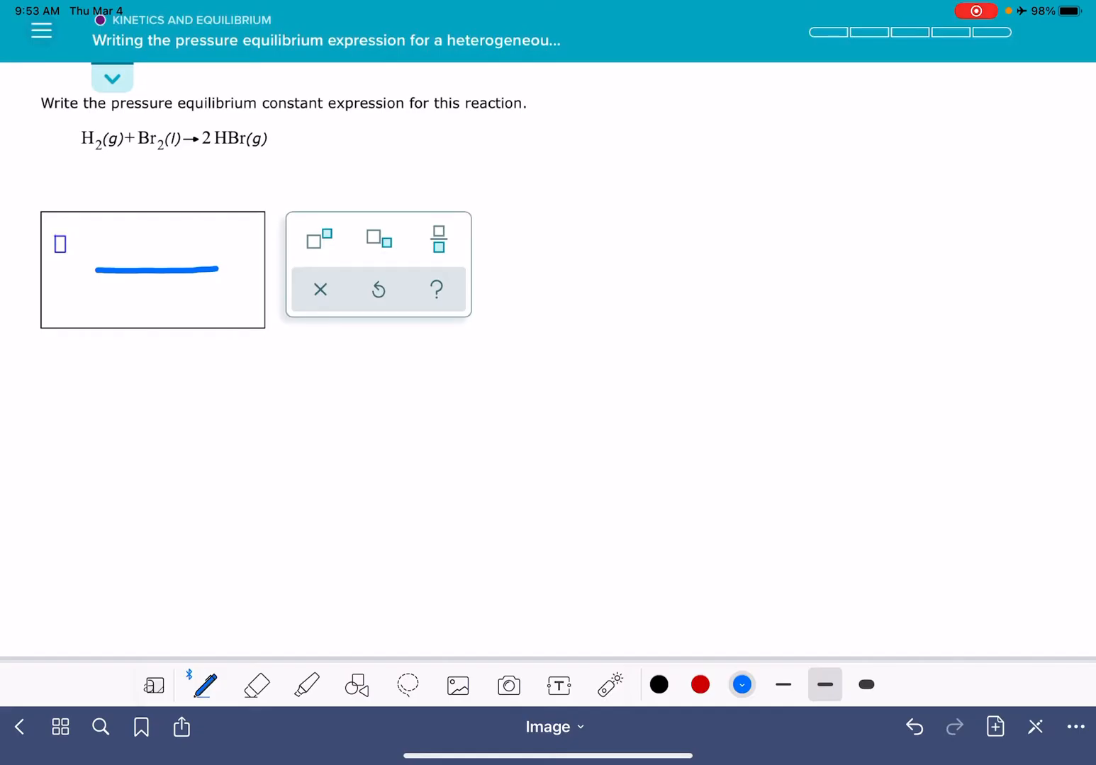
- Switch to the laser pointer to mark Kp beside the answer-box fraction bar
{"action": "left_click", "coordinate": [610, 685]}
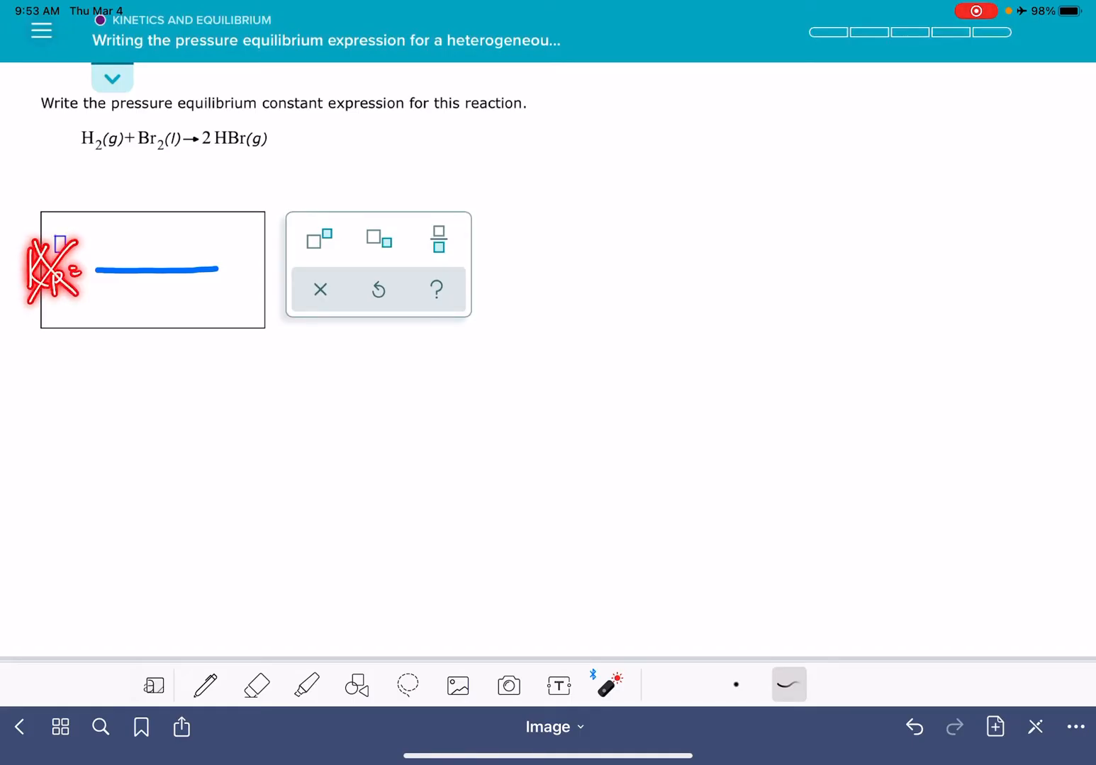
- Write (P_HBr)² in blue above the fraction bar, then switch to the laser pointer
{"action": "left_click", "coordinate": [206, 686]}
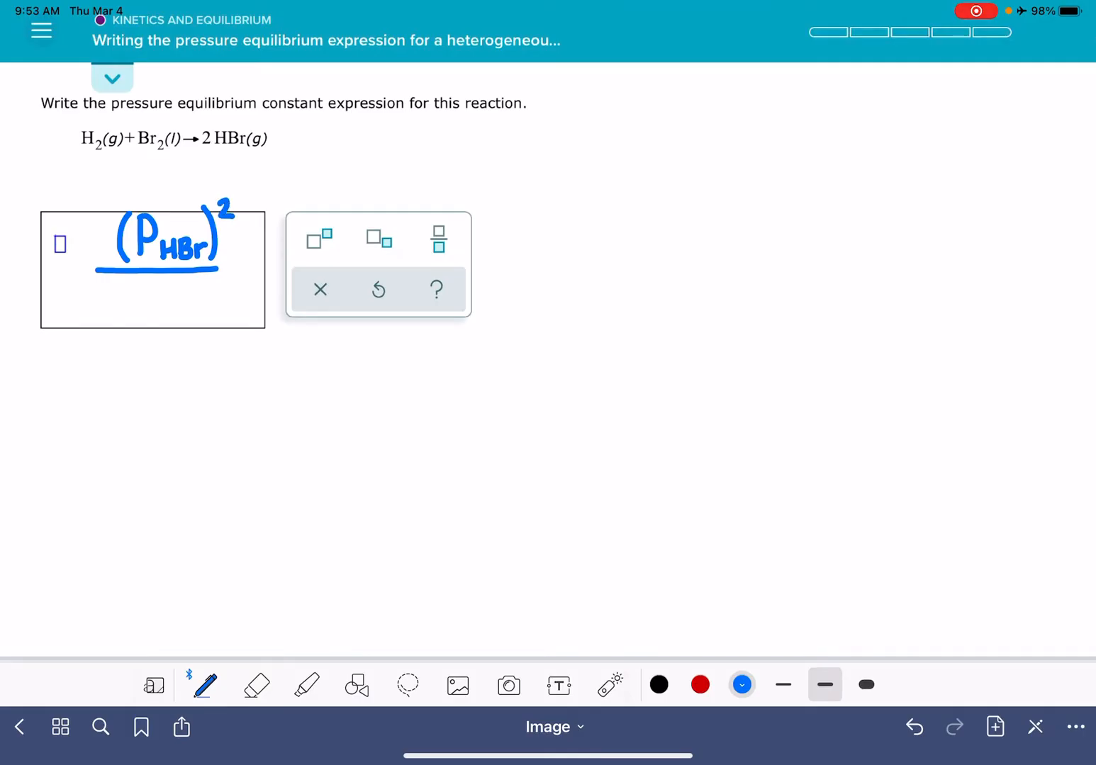
{"action": "left_click", "coordinate": [610, 685]}
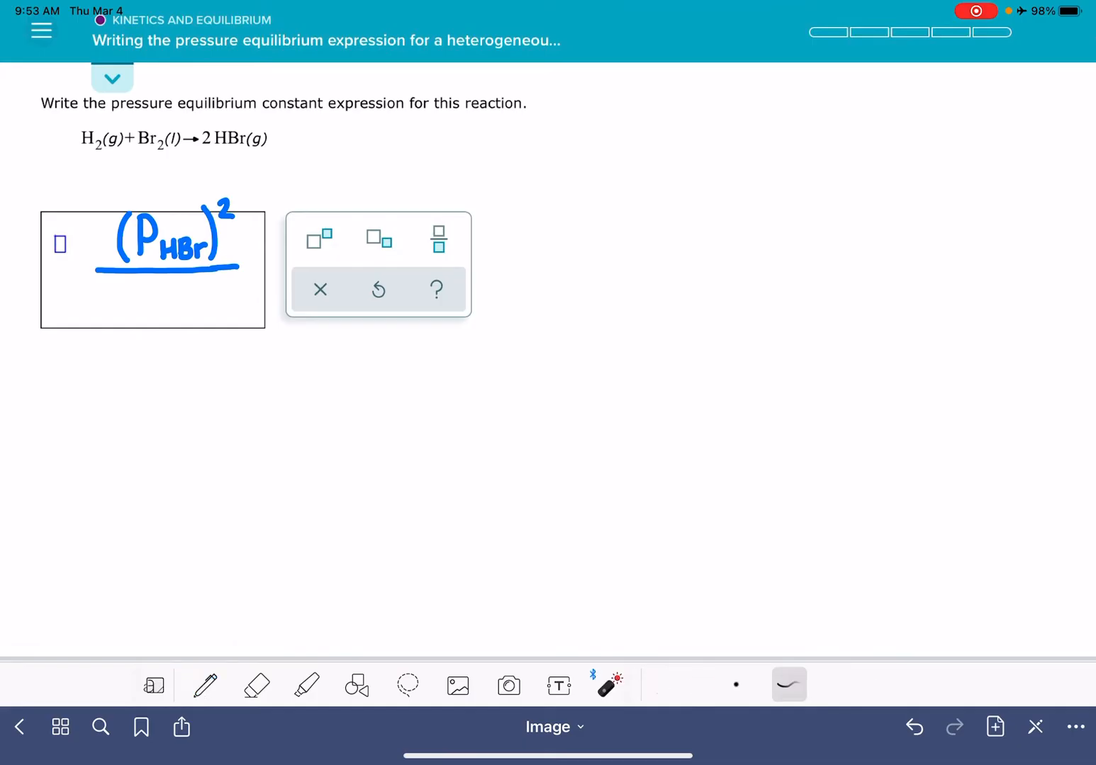
- Write (P_H2) in blue below the fraction bar and mark its exponent of 1
{"action": "left_click", "coordinate": [205, 685]}
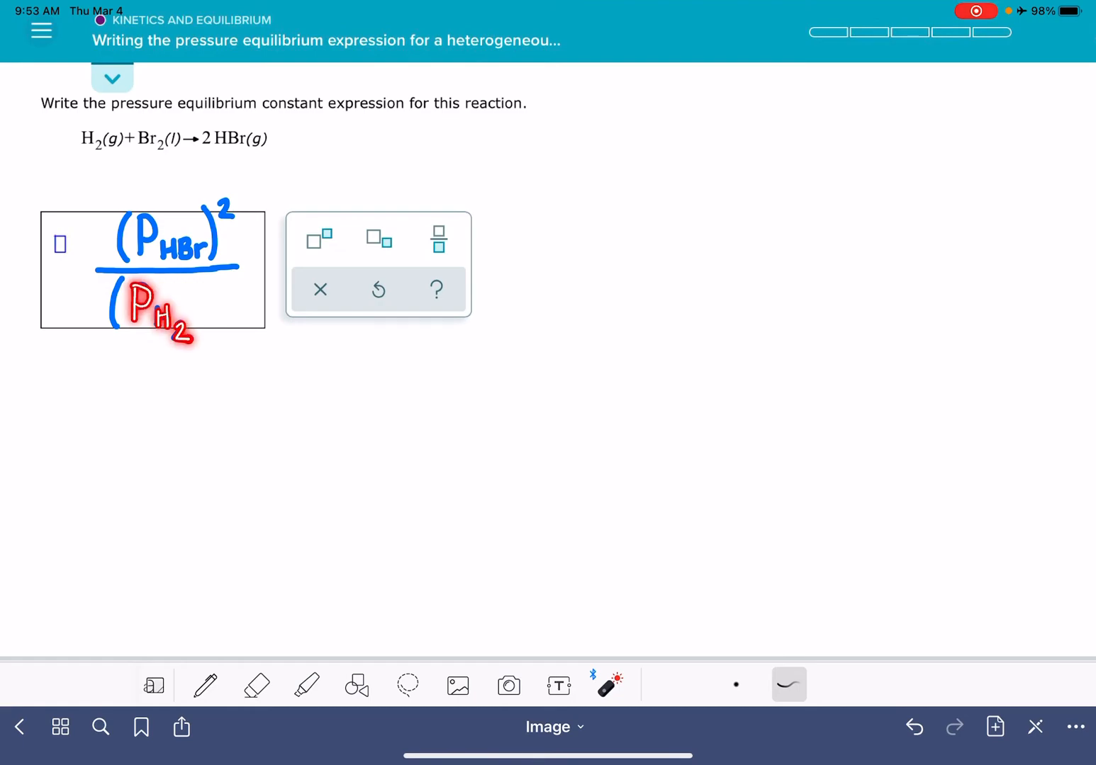
{"action": "left_click", "coordinate": [205, 684]}
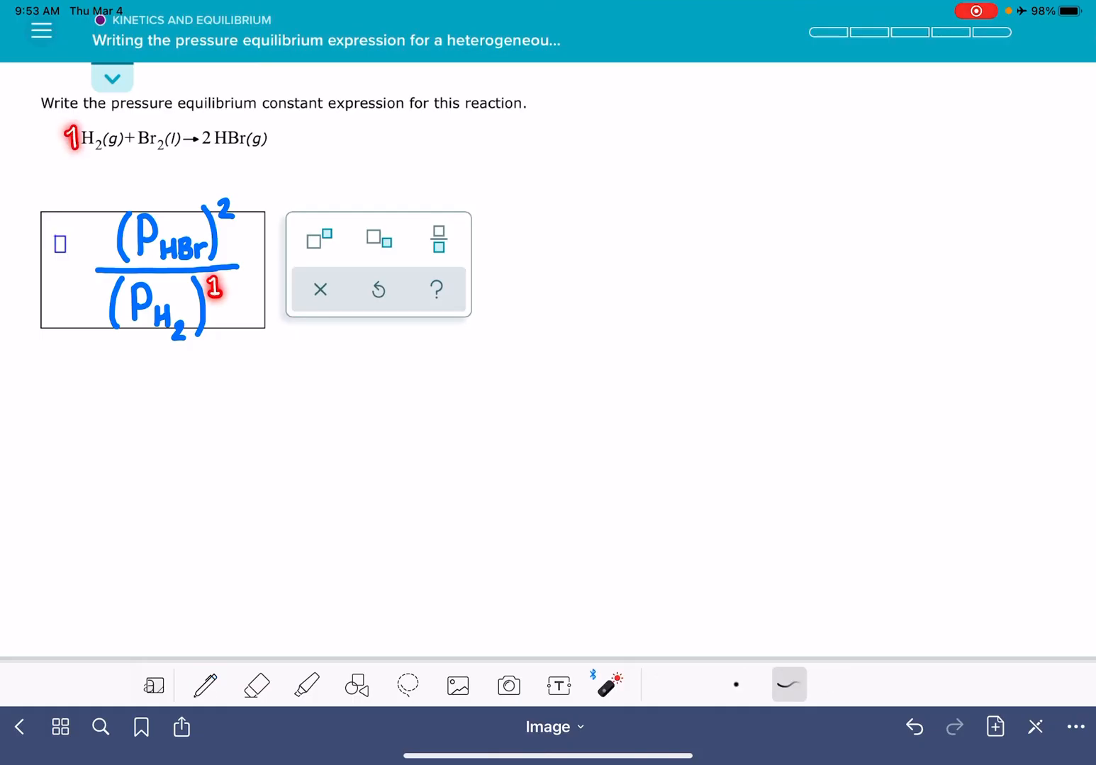
- Highlight Br2(l) green as excluded, then return to the blue pen
{"action": "left_click", "coordinate": [307, 685]}
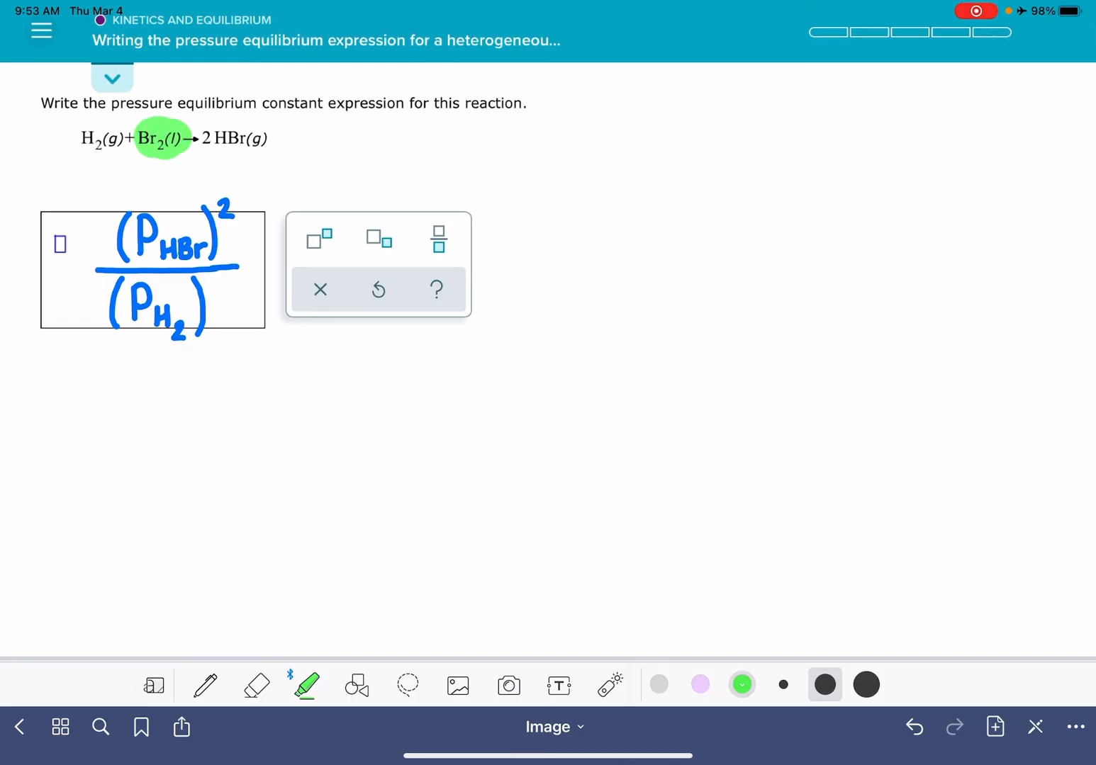
{"action": "left_click", "coordinate": [205, 685]}
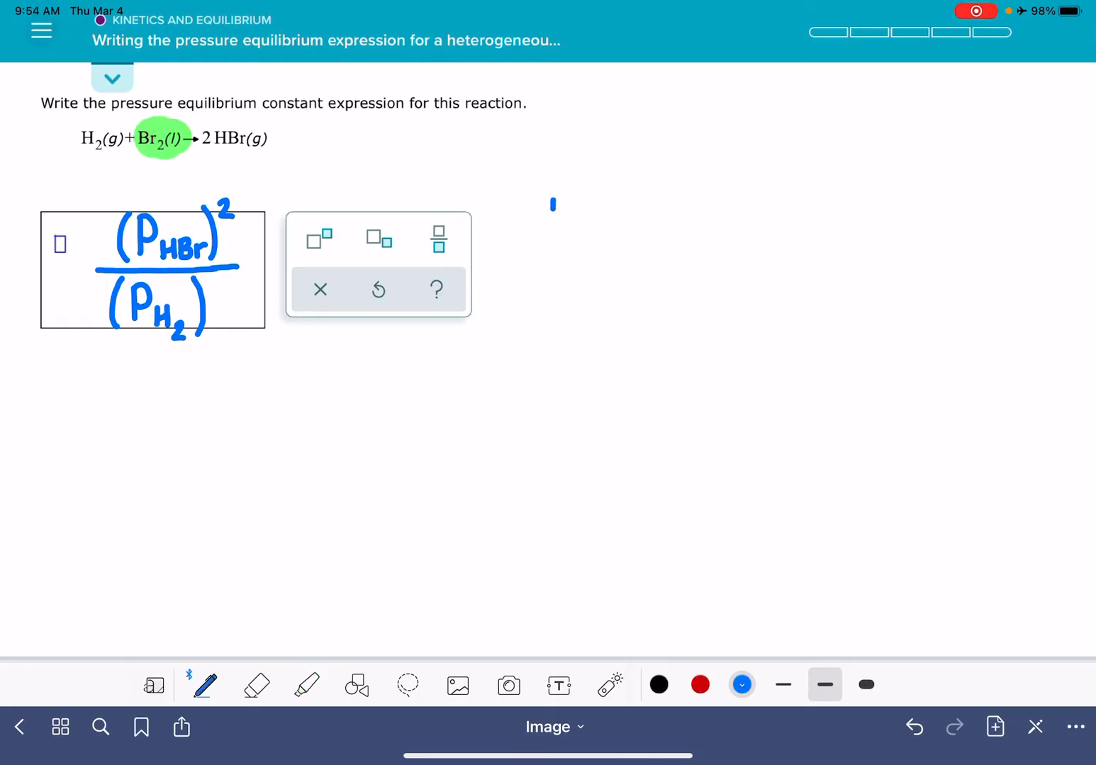